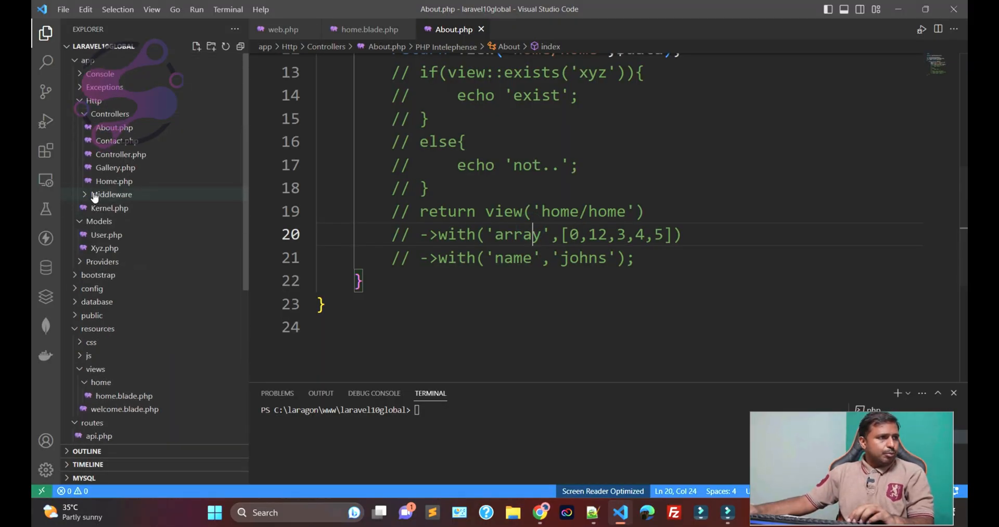
# Step: Open .env and scroll to its DB_ connection settings for laravel10global
pyautogui.click(87, 60)
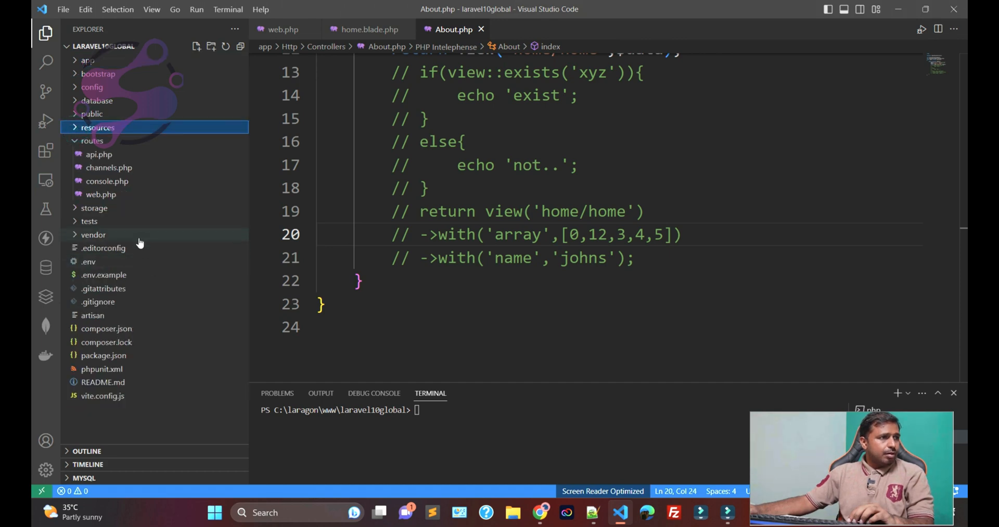
pyautogui.click(91, 140)
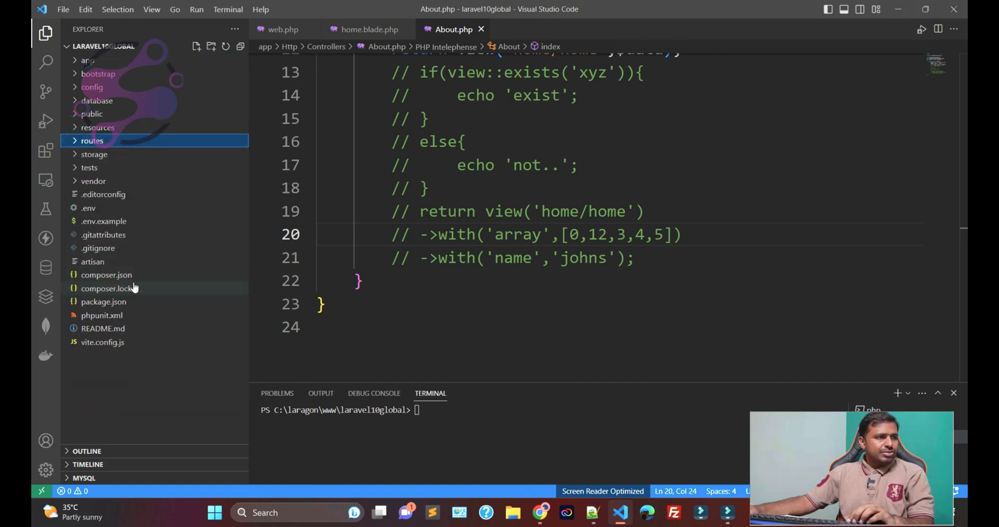
pyautogui.click(88, 207)
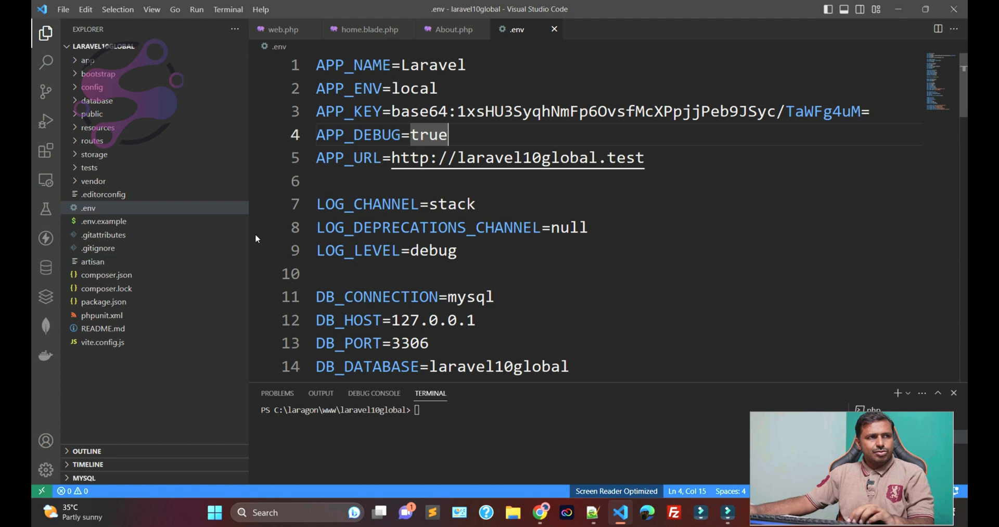
pyautogui.doubleClick(566, 158)
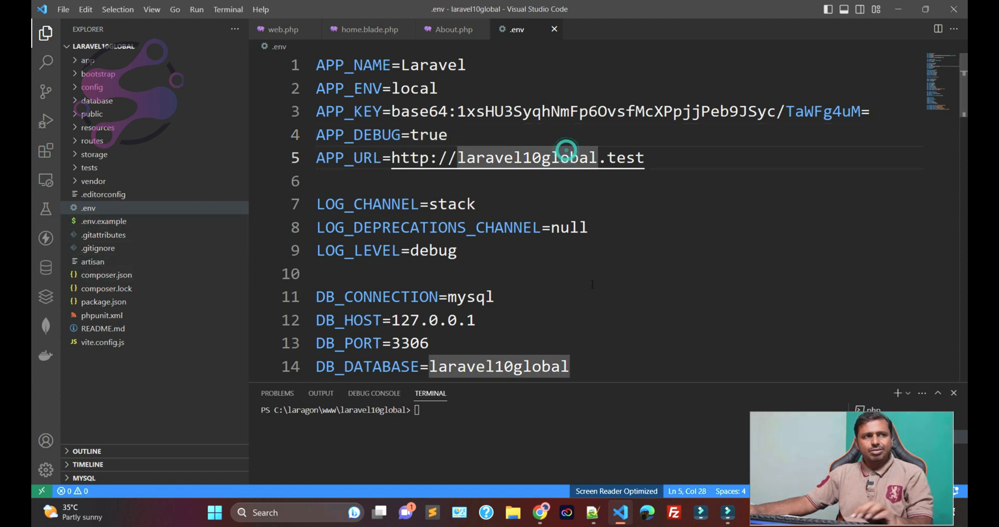
pyautogui.scroll(-3)
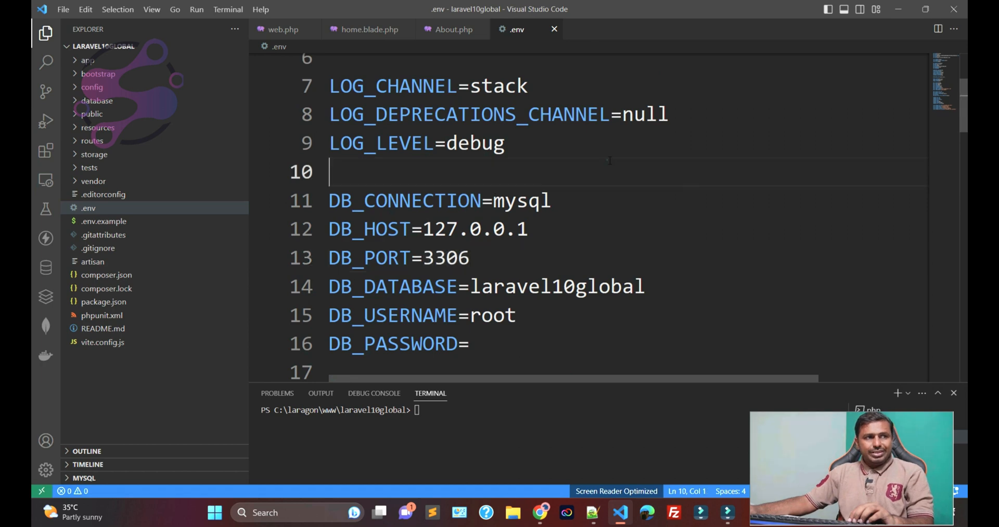
pyautogui.doubleClick(521, 200)
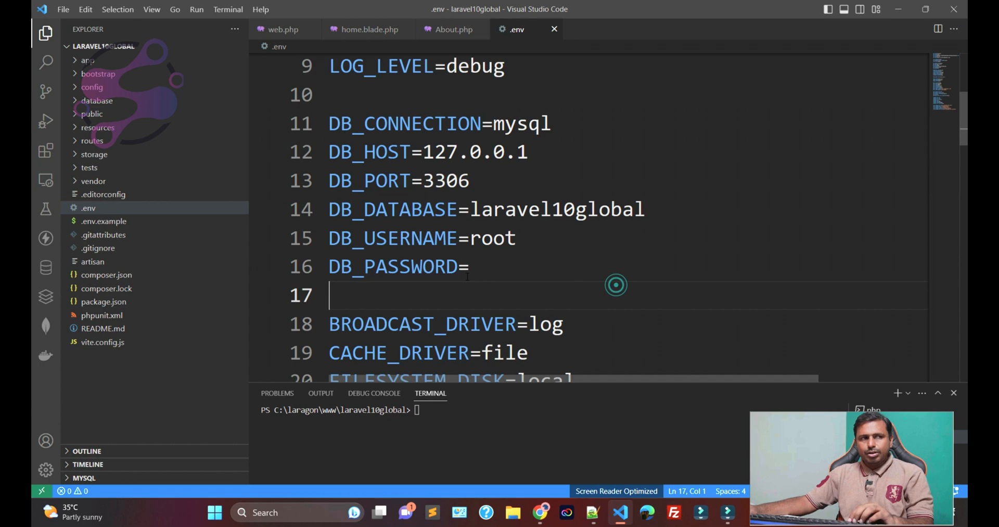
# Step: Open config/database.php and inspect its 'mysql' connection array
pyautogui.click(97, 100)
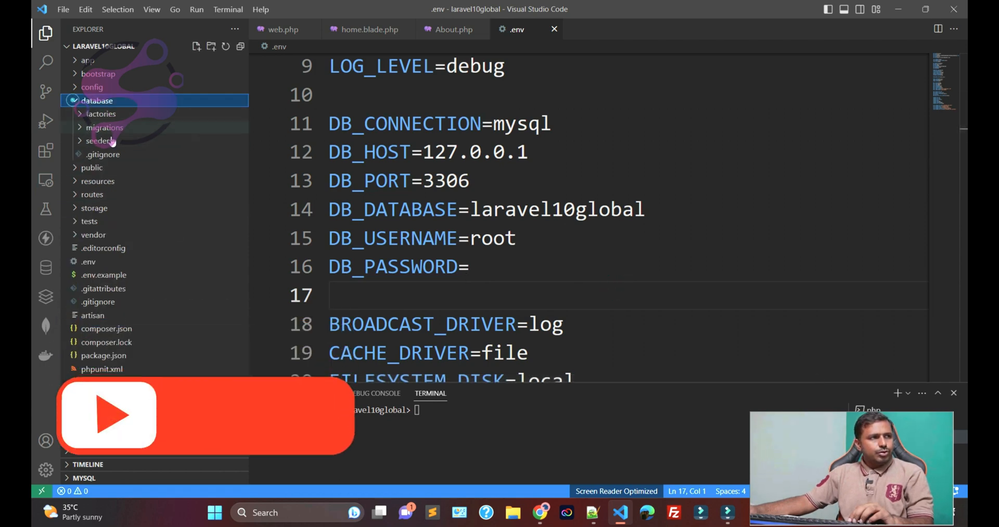
pyautogui.click(92, 87)
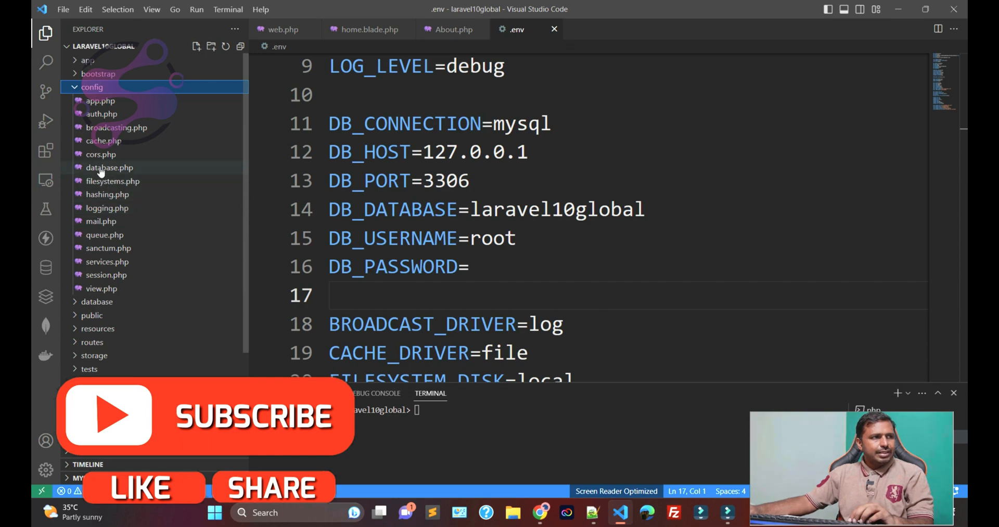
pyautogui.click(108, 167)
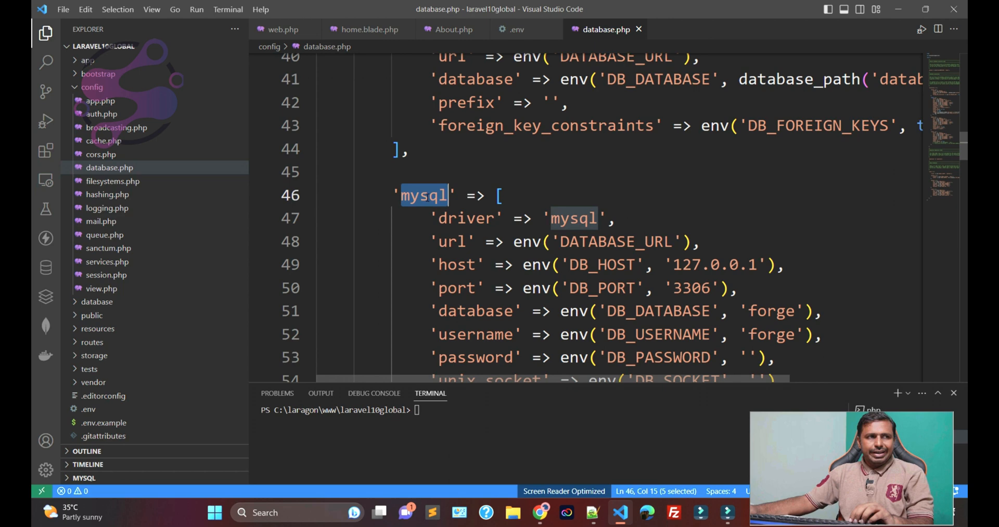
pyautogui.click(469, 218)
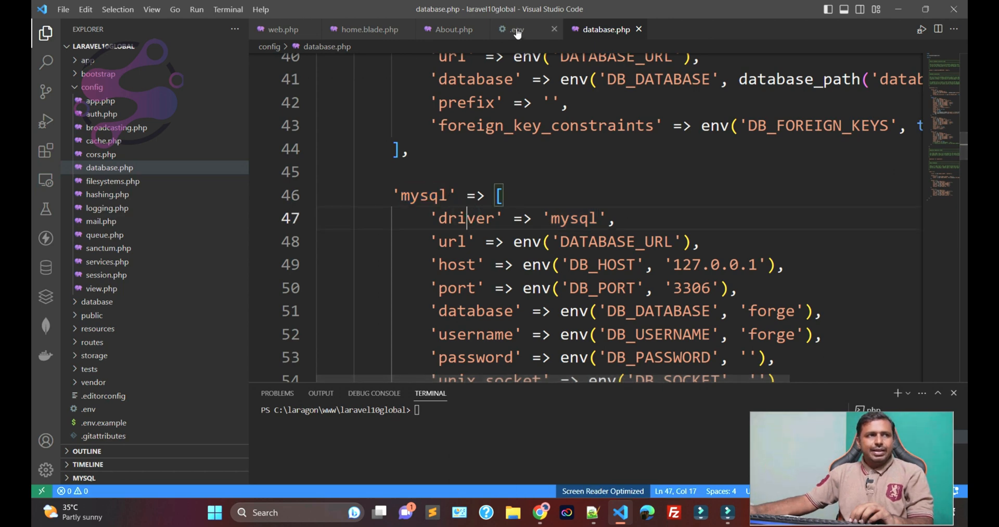
# Step: Compare the mysql settings with .env by switching between the two tabs
pyautogui.click(513, 29)
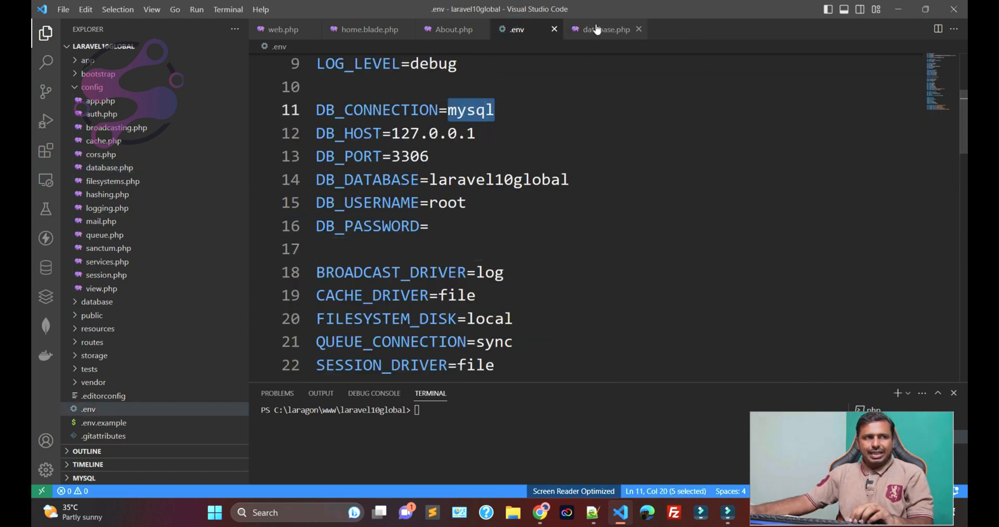
pyautogui.click(604, 29)
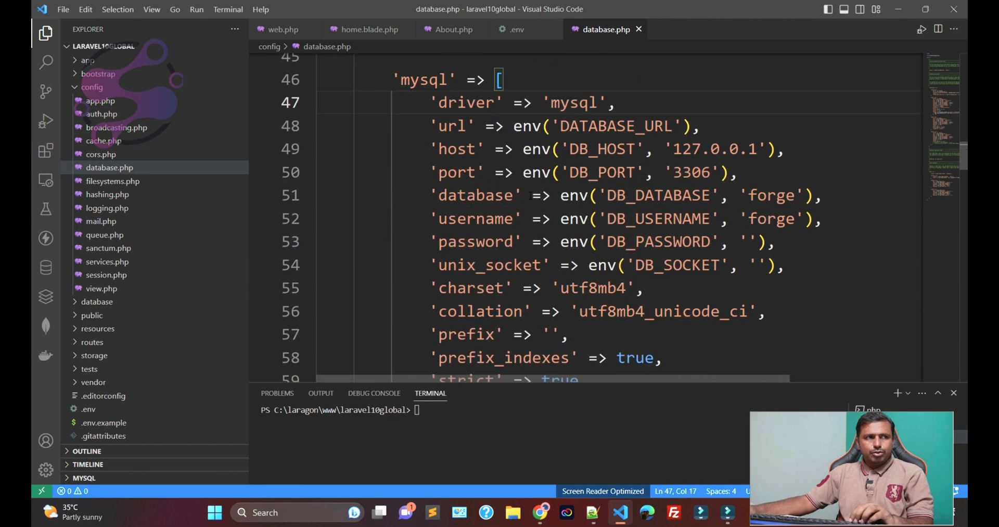
pyautogui.scroll(-3)
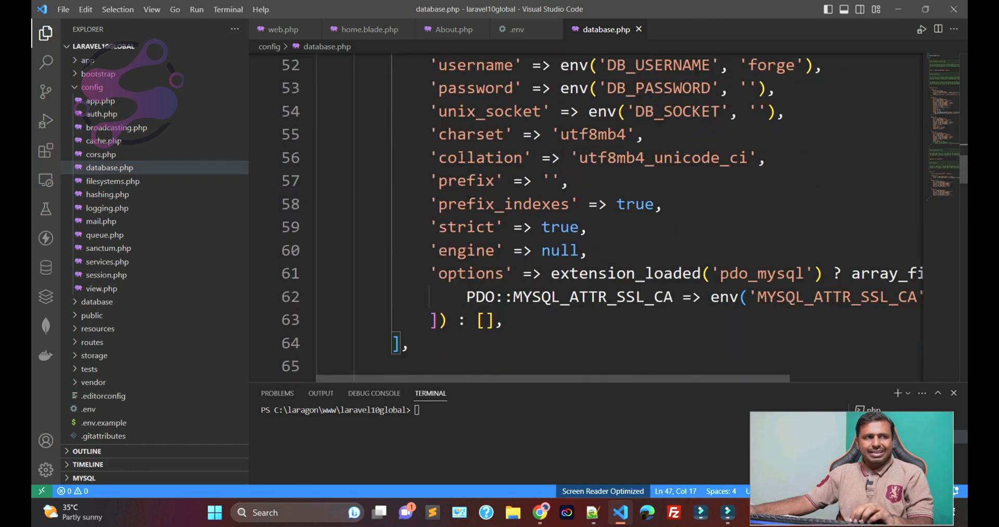
pyautogui.scroll(-3)
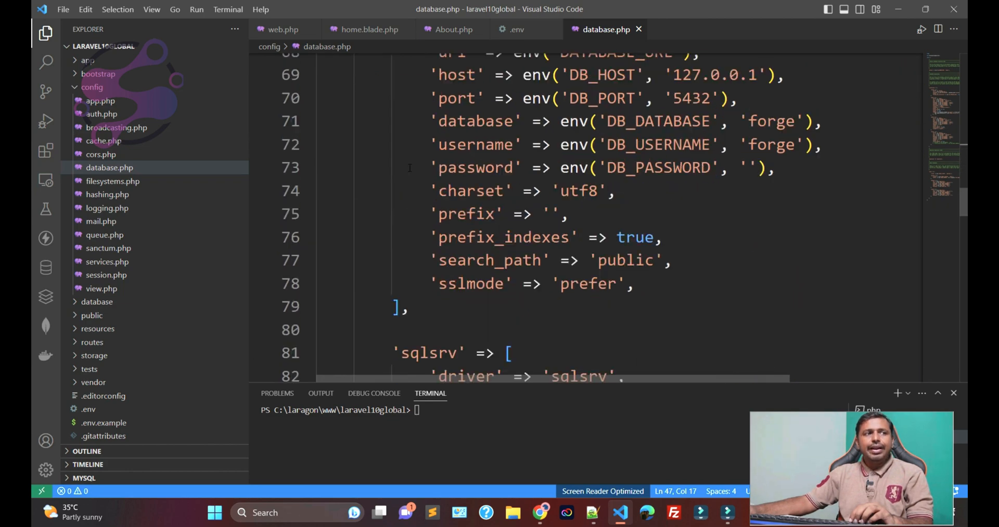
pyautogui.click(513, 29)
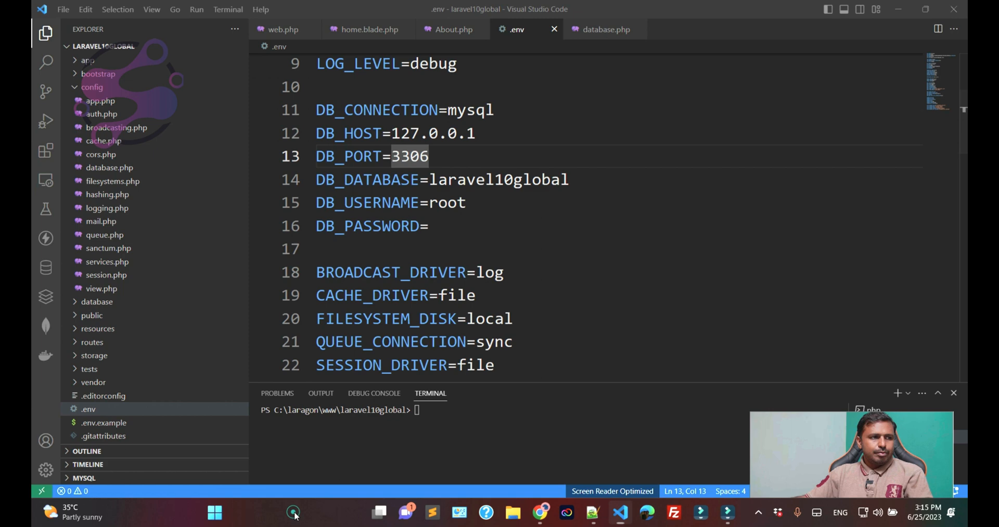
# Step: Start All services in Laragon and launch the Database manager (phpMyAdmin)
pyautogui.click(294, 512)
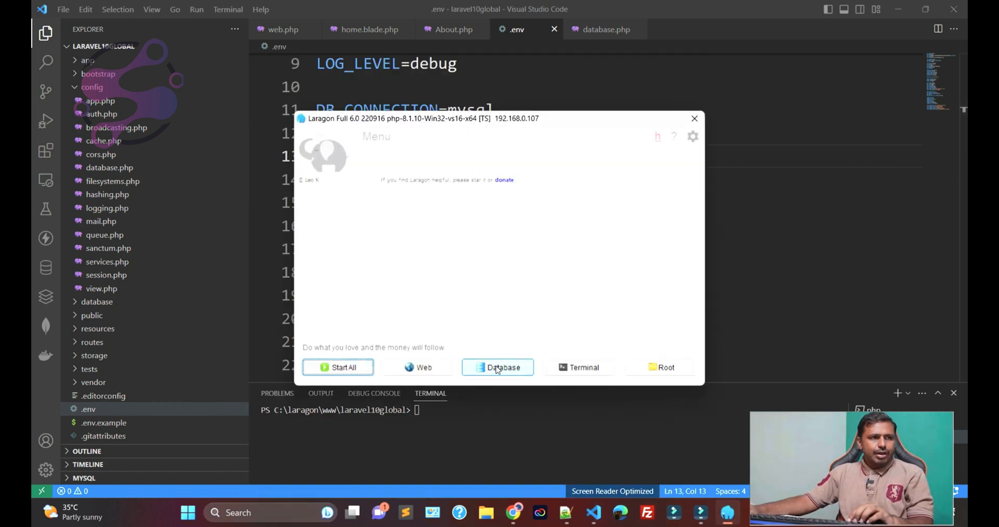
pyautogui.click(338, 366)
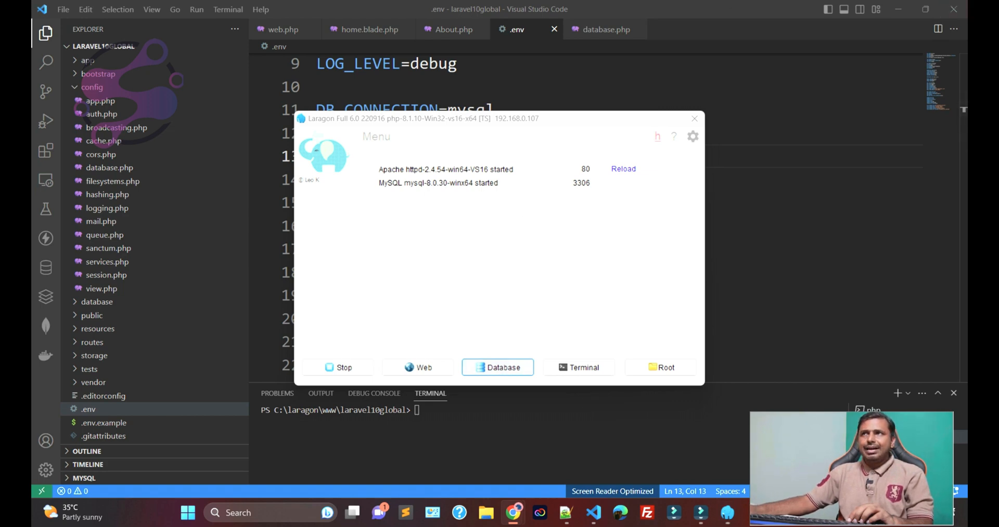
pyautogui.click(497, 366)
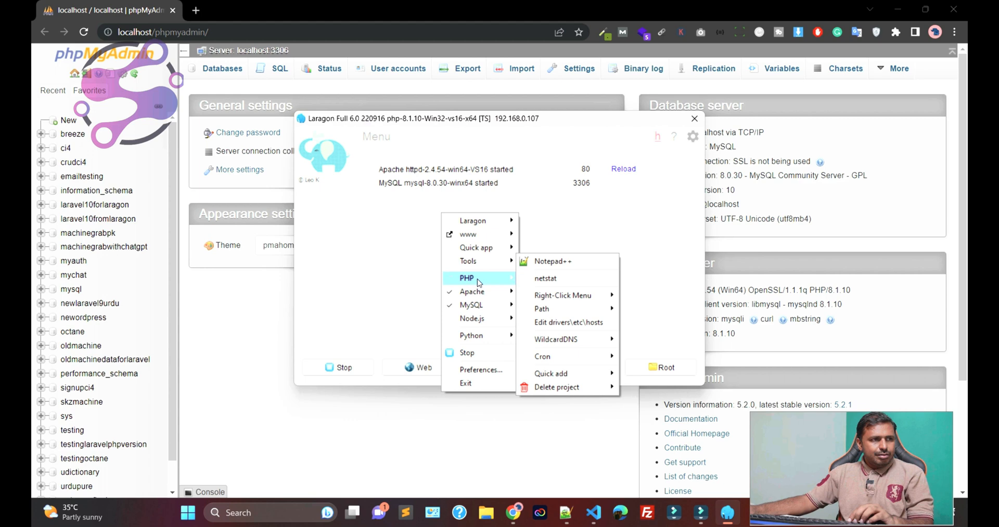
pyautogui.moveTo(471, 304)
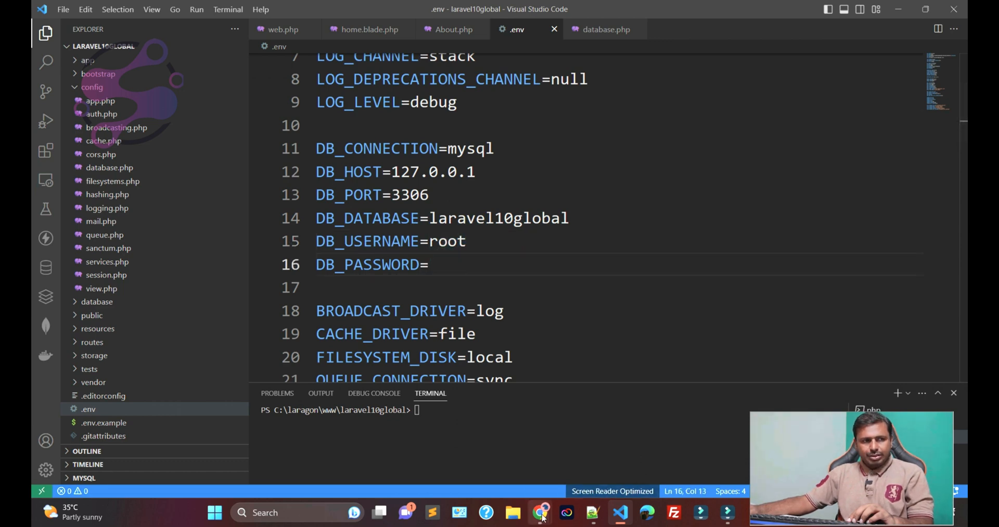
# Step: Load localhost/phpmyadmin in a new Chrome tab
pyautogui.click(542, 512)
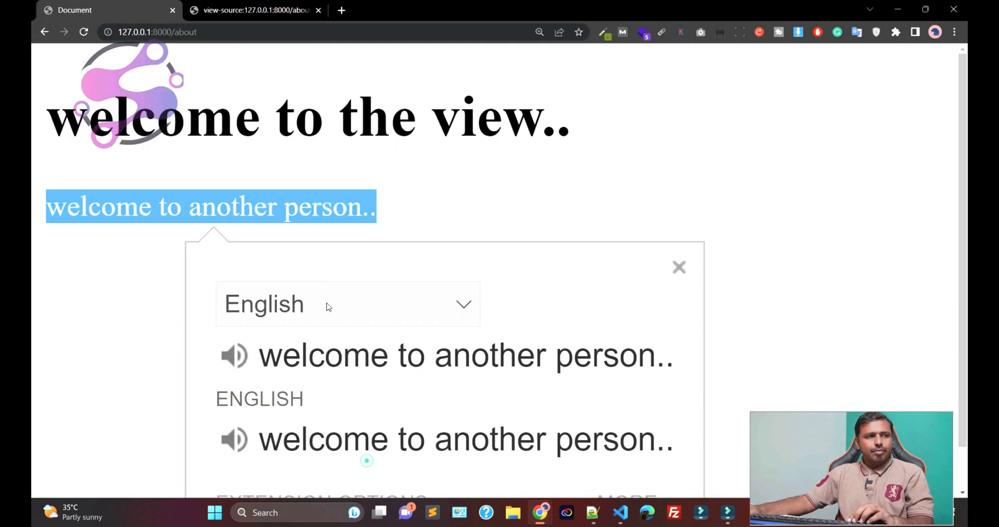
pyautogui.click(486, 10)
pyautogui.write('localhost/h')
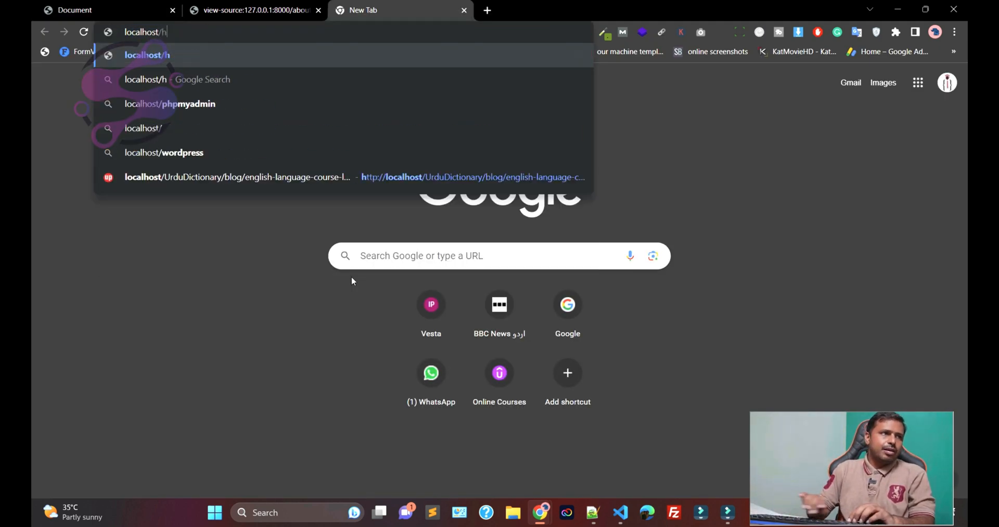
pyautogui.click(169, 104)
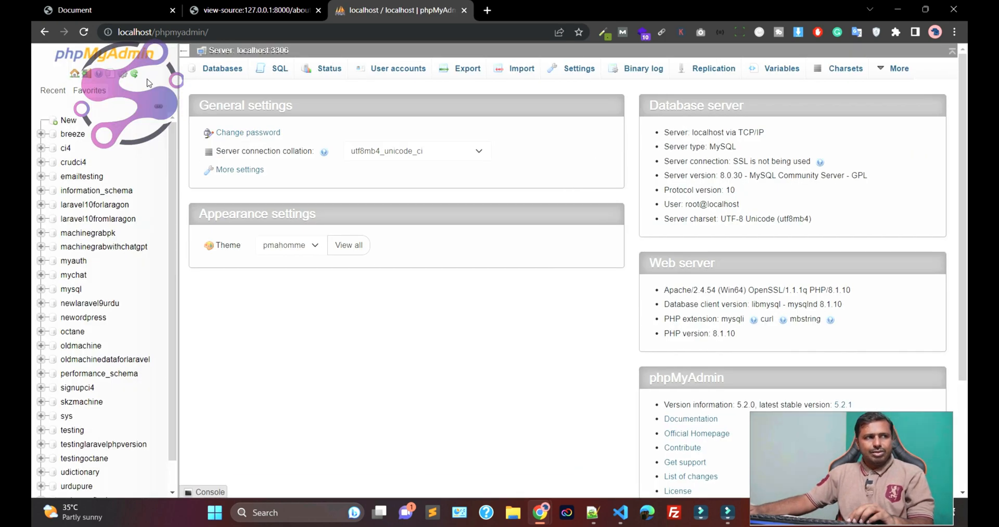
pyautogui.moveTo(105, 111)
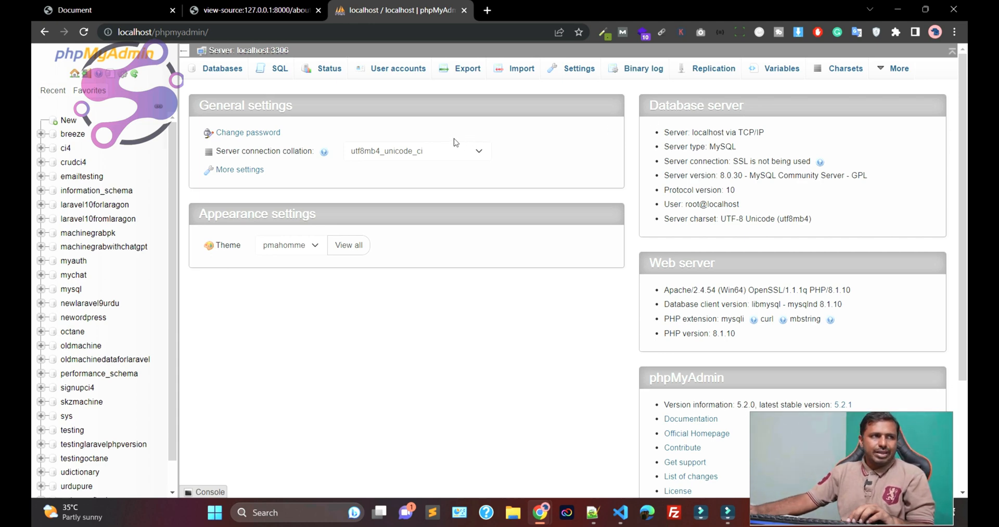
# Step: Create a database named mydatabase from the Databases page
pyautogui.click(222, 68)
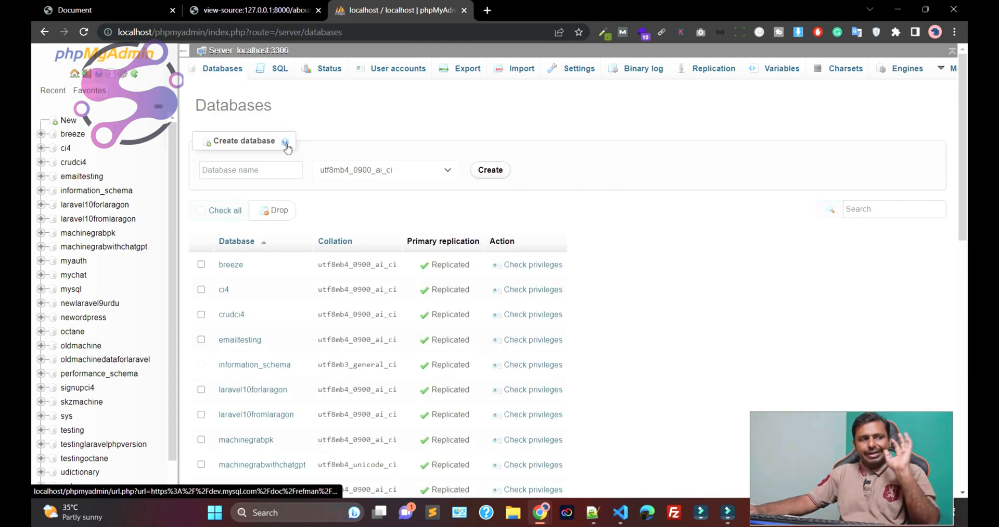
pyautogui.click(250, 169)
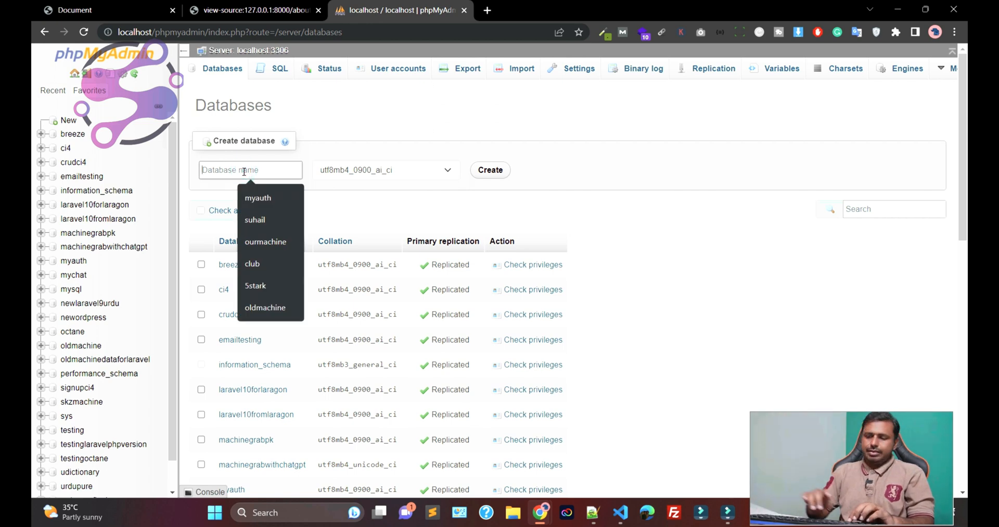
pyautogui.write('mydatabas')
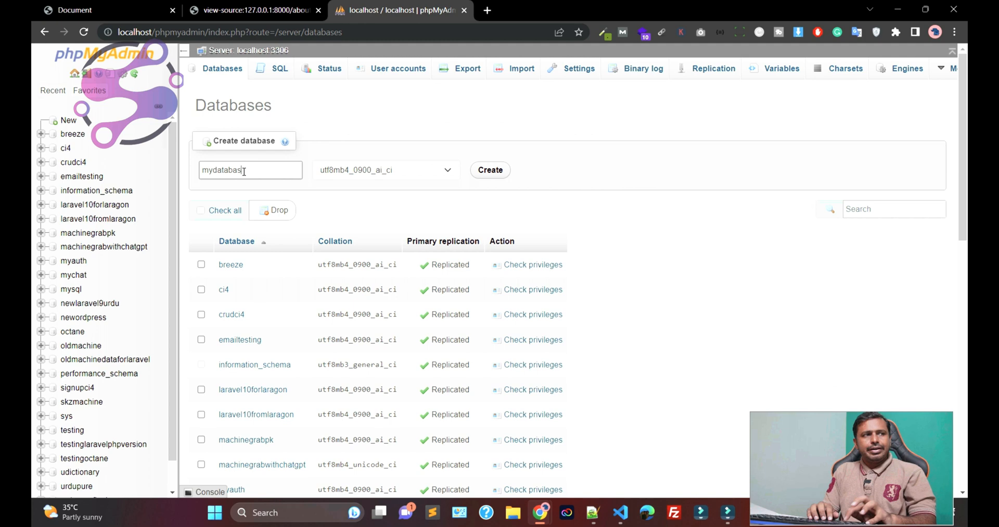
pyautogui.click(490, 170)
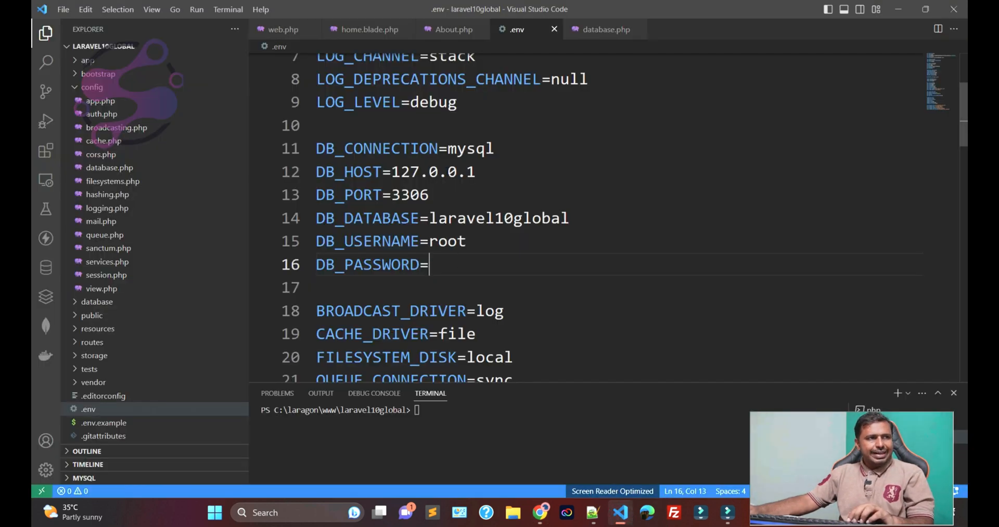
# Step: Set DB_DATABASE to mydatabase in .env and run php artisan migrate
pyautogui.write('mydatabase')
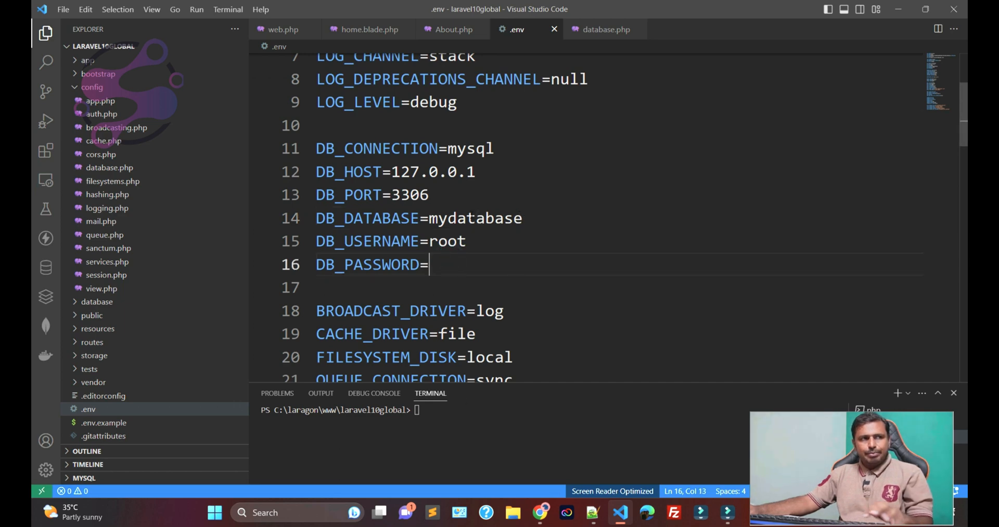
pyautogui.doubleClick(474, 218)
pyautogui.write('php')
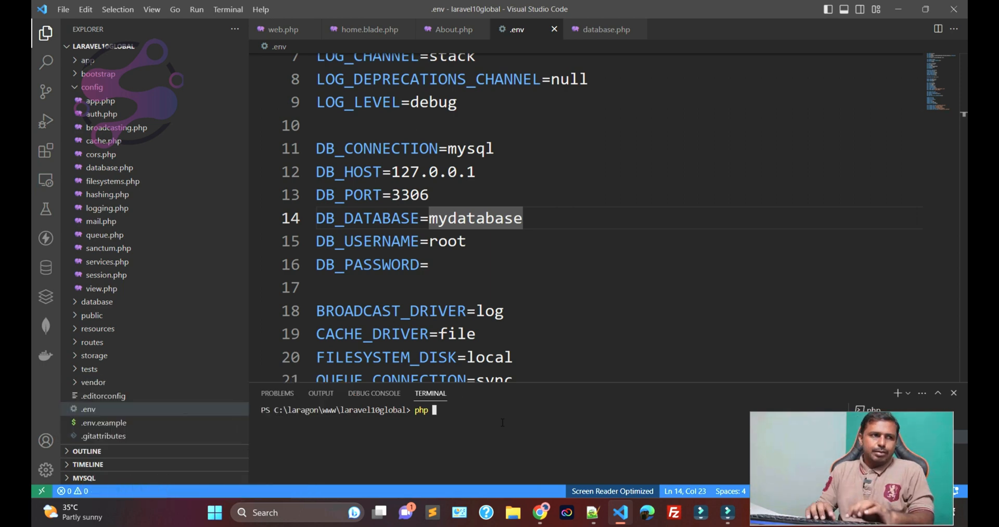
pyautogui.write('artis')
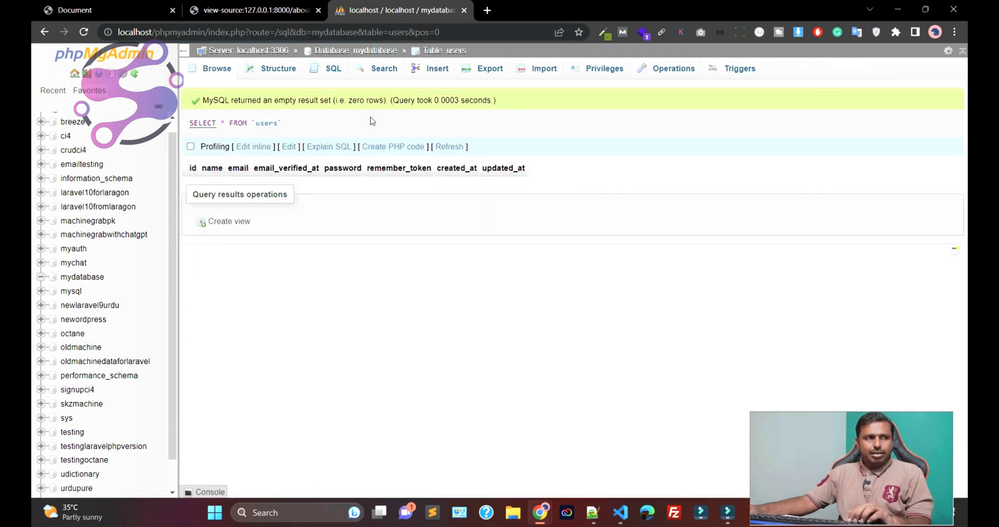
# Step: Expand database/migrations in Explorer to list the four migration files
pyautogui.click(277, 68)
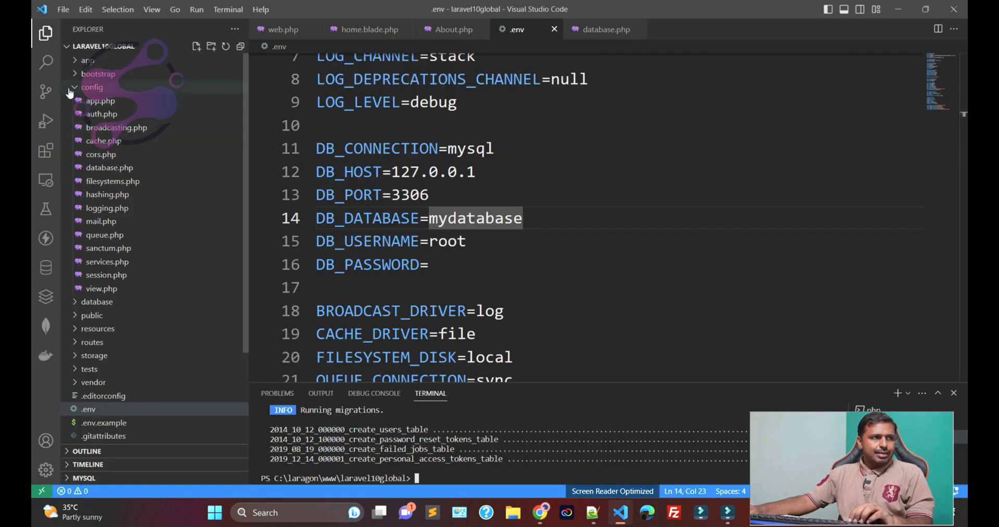
pyautogui.click(96, 101)
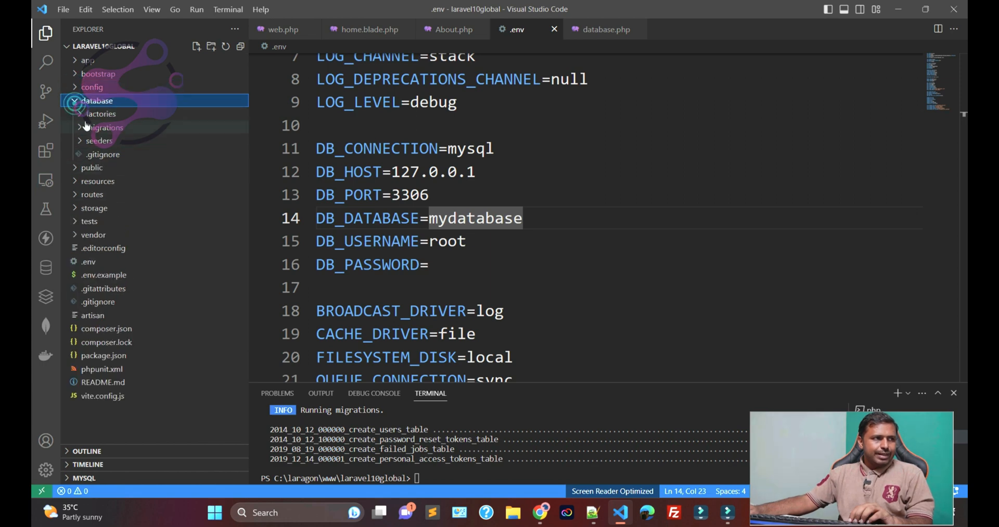
pyautogui.click(104, 127)
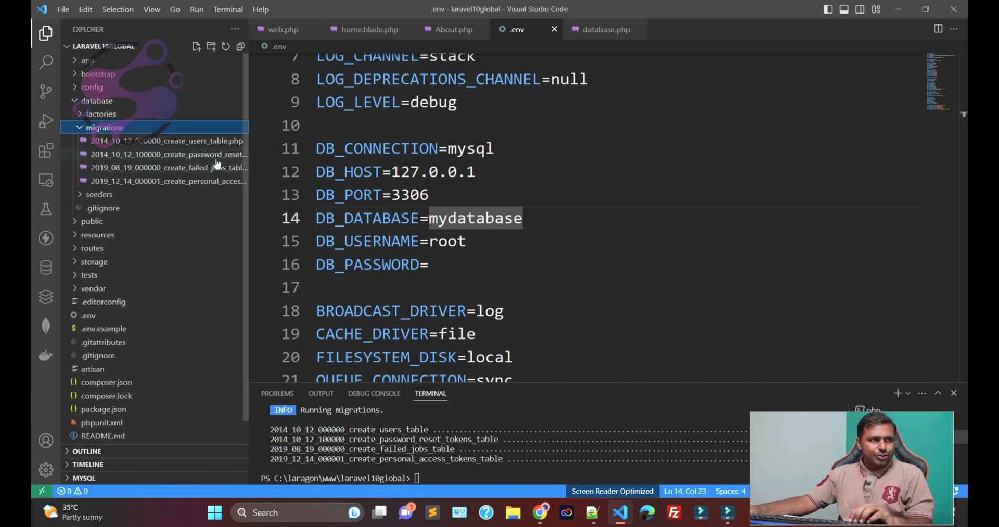
pyautogui.click(165, 141)
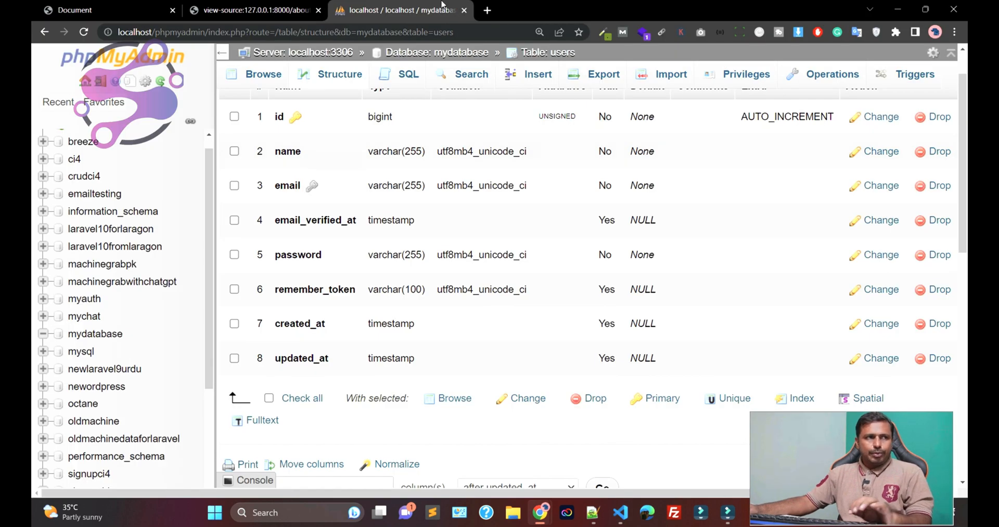
pyautogui.moveTo(324, 220)
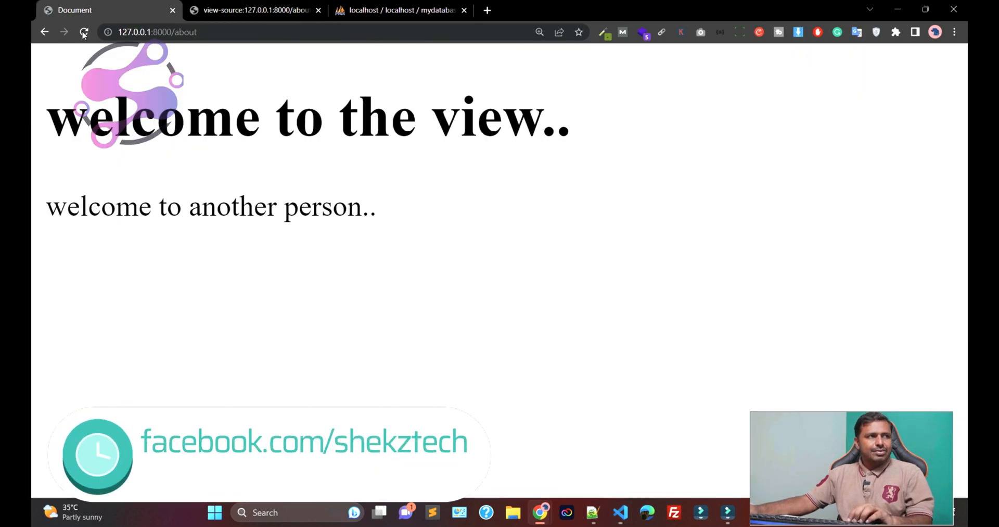
# Step: Reload the about page in the browser
pyautogui.click(83, 32)
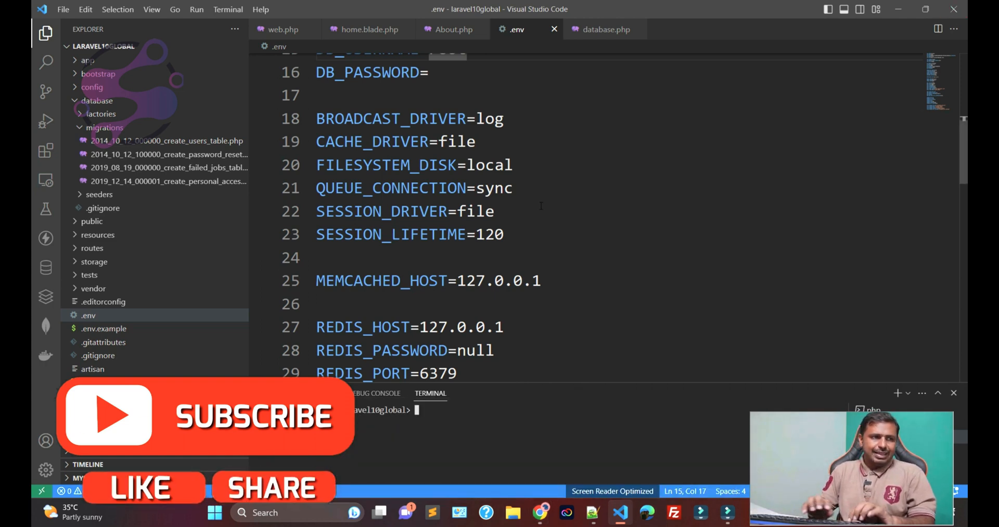
# Step: Run php artisan migrate and answer yes to create the laravel10global database
pyautogui.write('php artisan migrate')
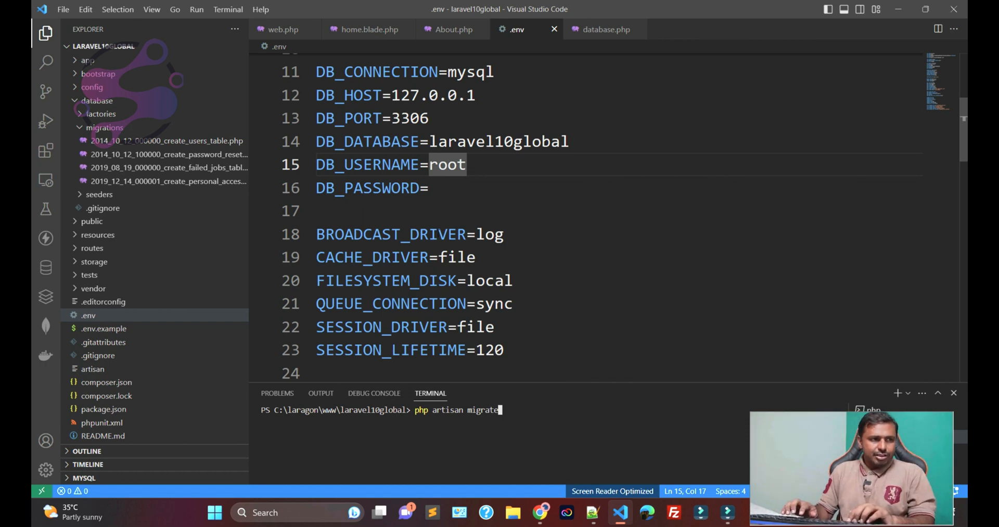
pyautogui.press('enter')
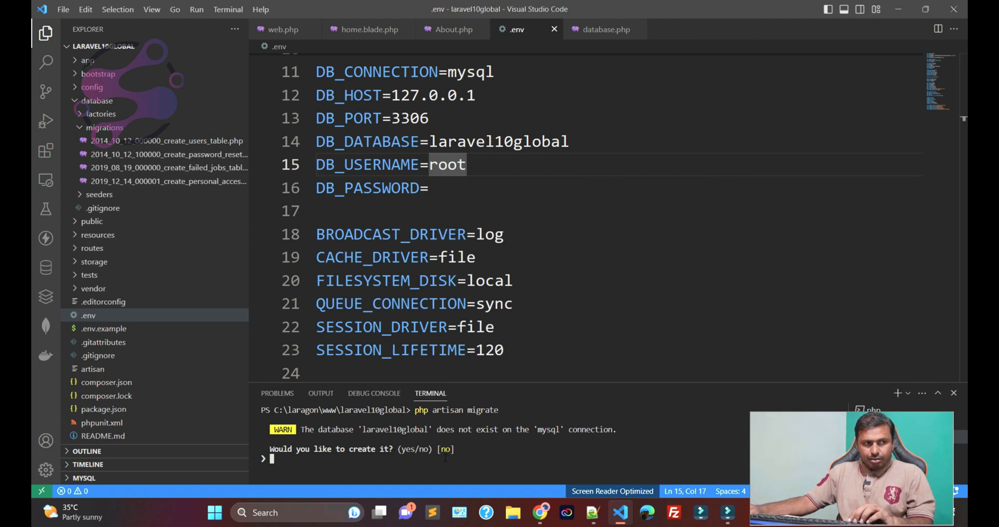
pyautogui.write('yes')
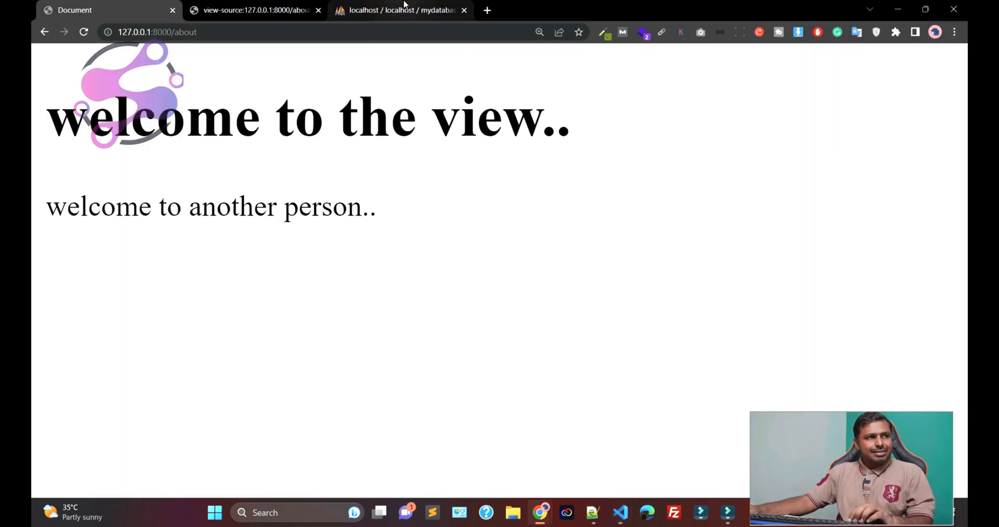
# Step: Log back into phpMyAdmin as root and open the laravel10global database
pyautogui.click(401, 9)
pyautogui.write('laravel10global')
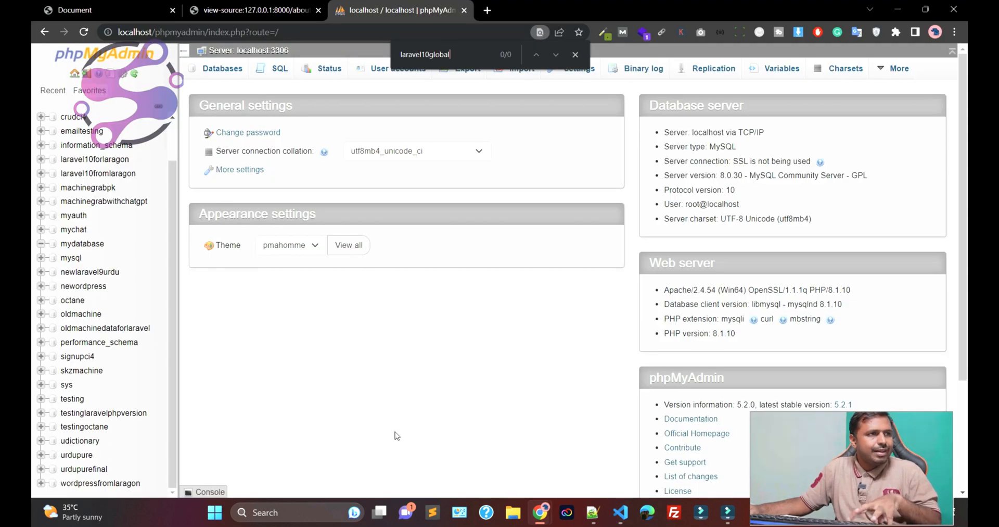
pyautogui.write('blog')
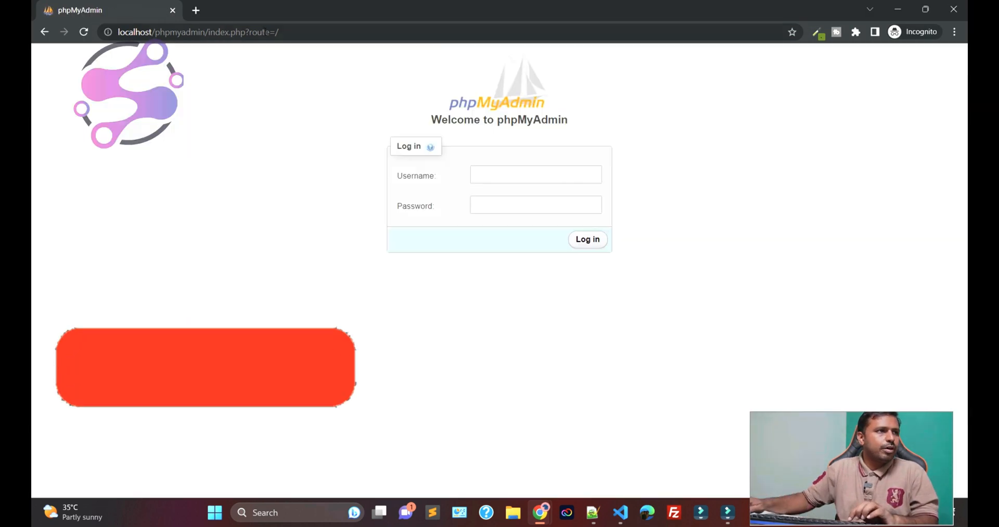
pyautogui.write('root')
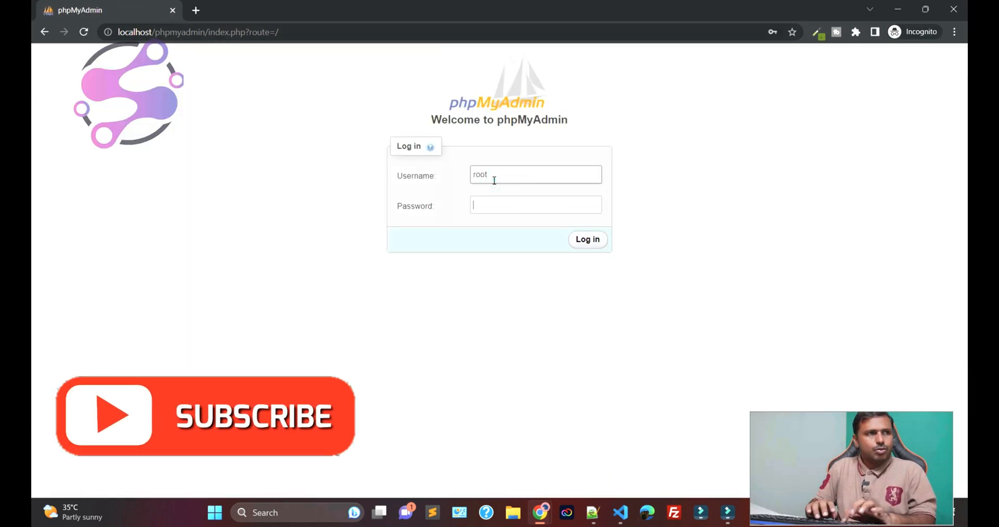
pyautogui.click(587, 238)
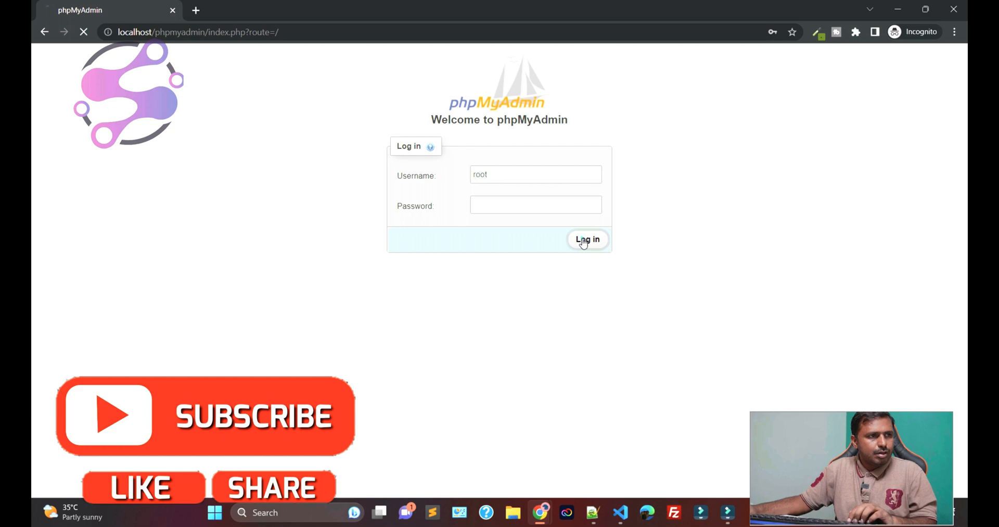
pyautogui.click(587, 239)
pyautogui.write('laravel10global')
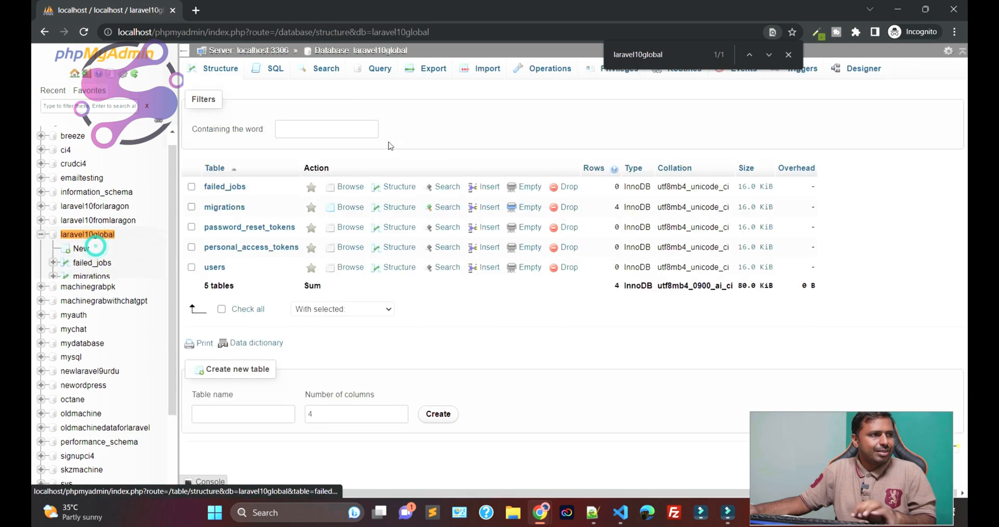
pyautogui.click(739, 54)
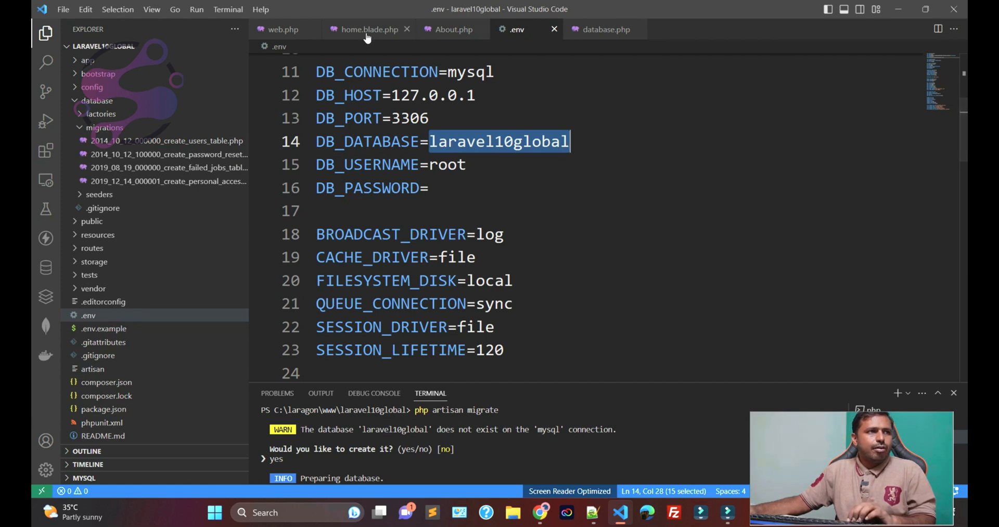
# Step: In About.php's index(), add dd() wrapping a DB::table('users') query selecting '*'
pyautogui.click(454, 29)
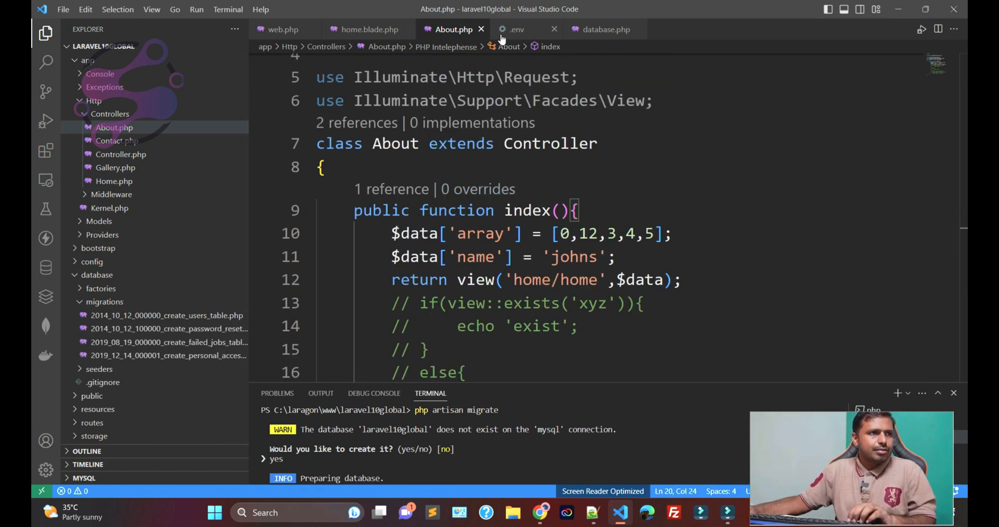
pyautogui.scroll(-3)
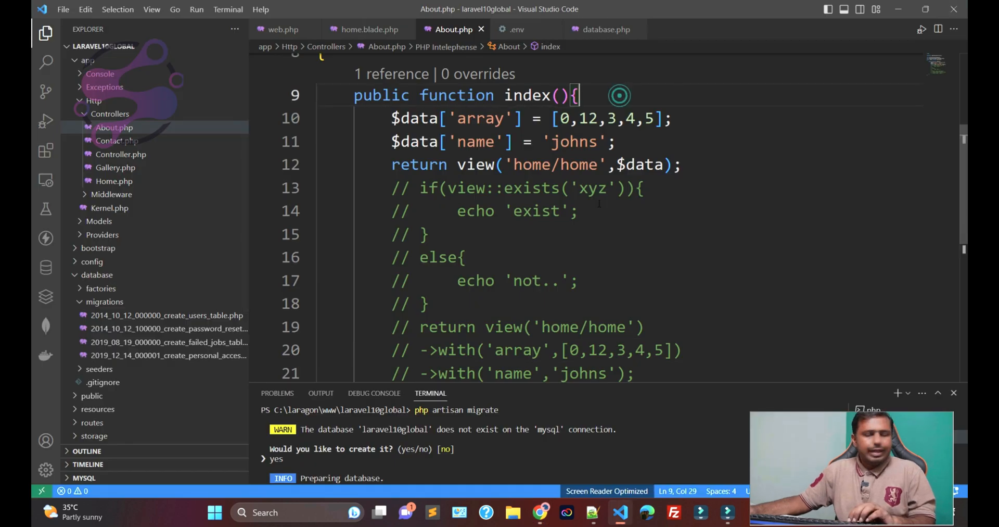
pyautogui.write('dd()')
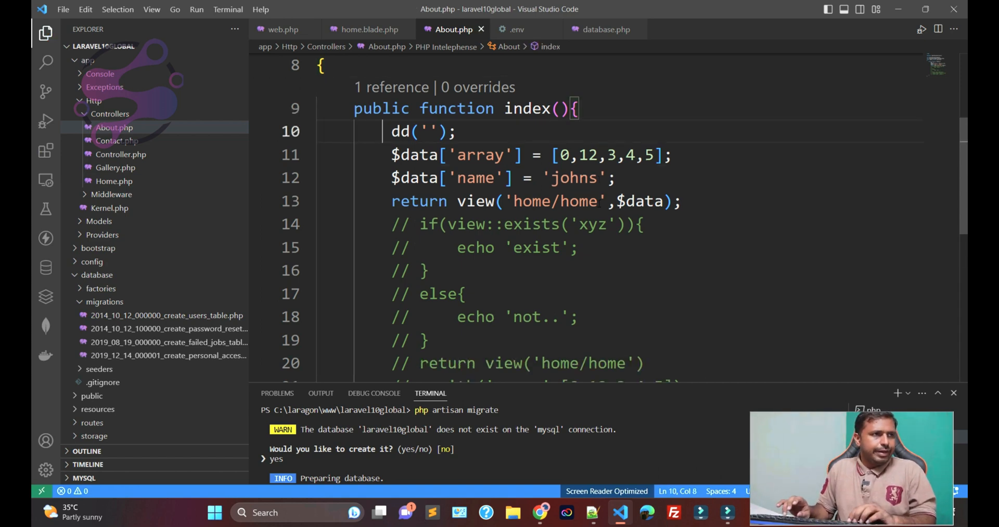
pyautogui.write('DB')
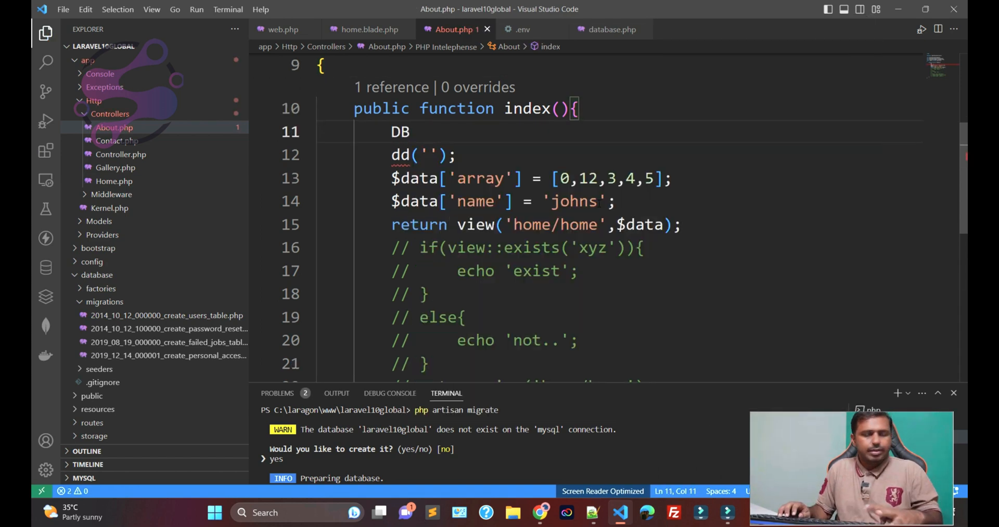
pyautogui.write('::select()')
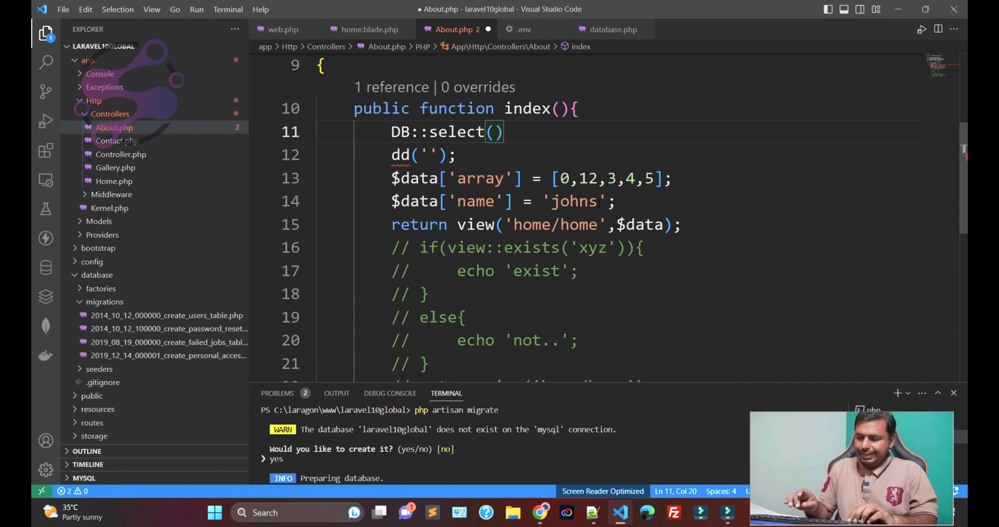
pyautogui.write("'*'")
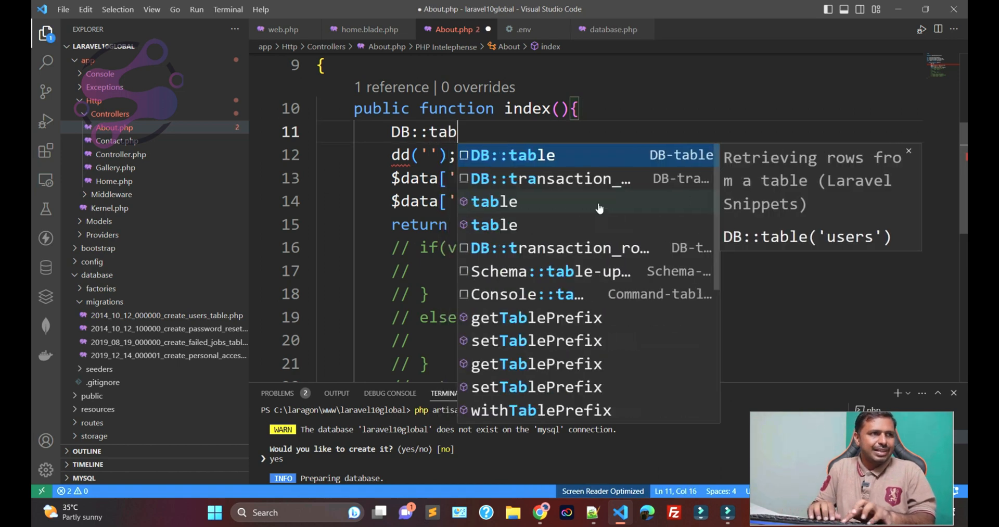
pyautogui.click(508, 155)
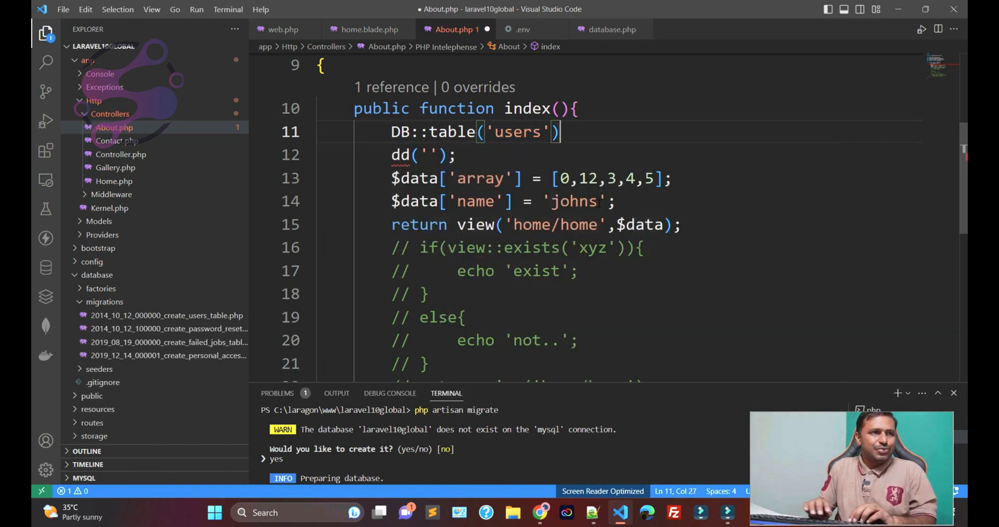
# Step: Chain ->get() onto the query, assign it to $users, and dump $users
pyautogui.write('->unionAll()')
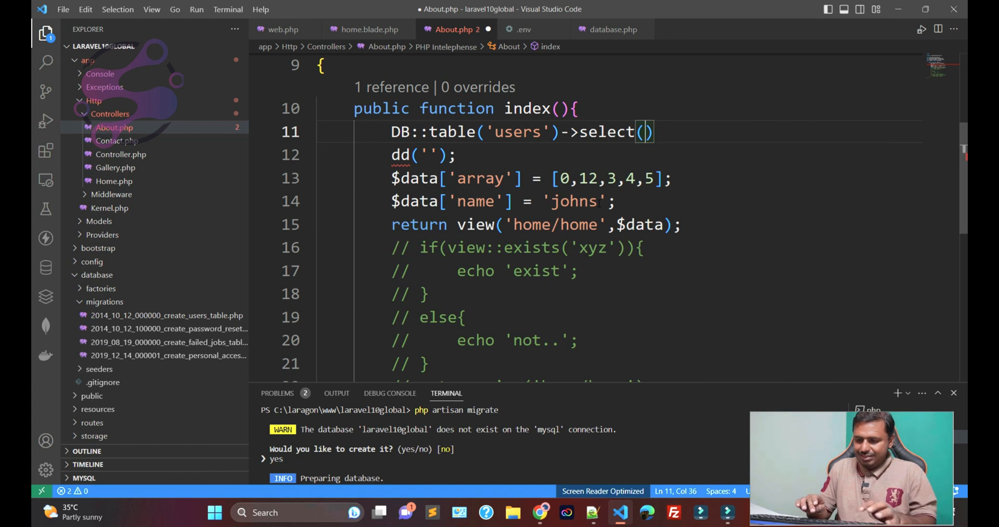
pyautogui.write("*'")
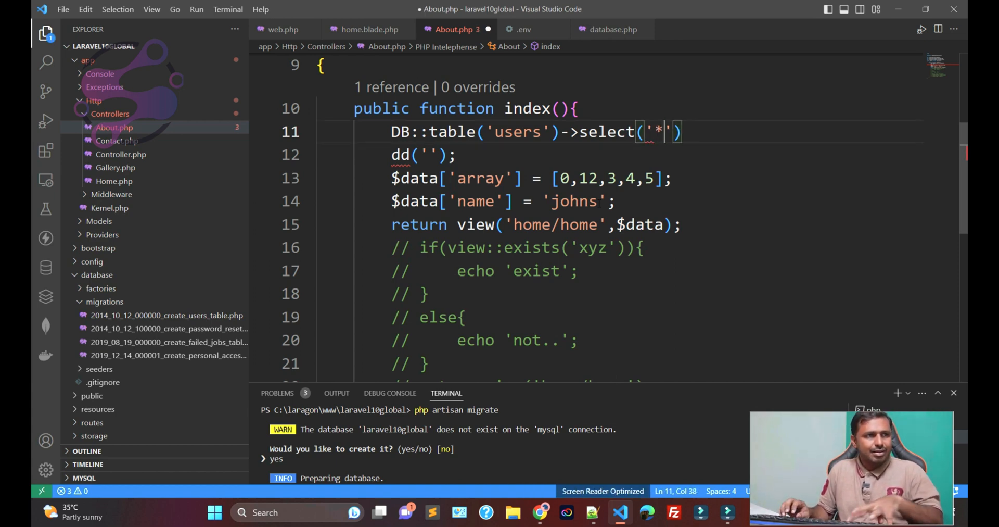
pyautogui.write('->')
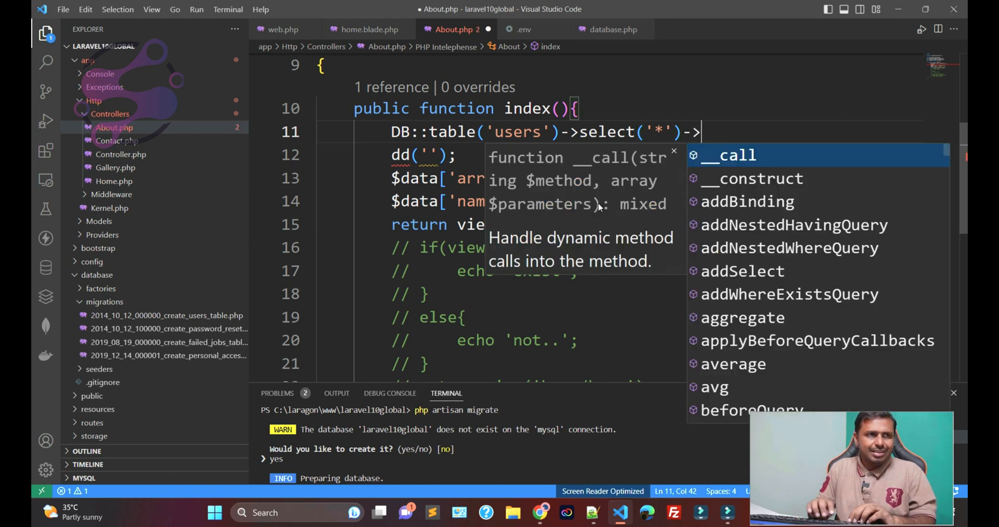
pyautogui.write('get(')
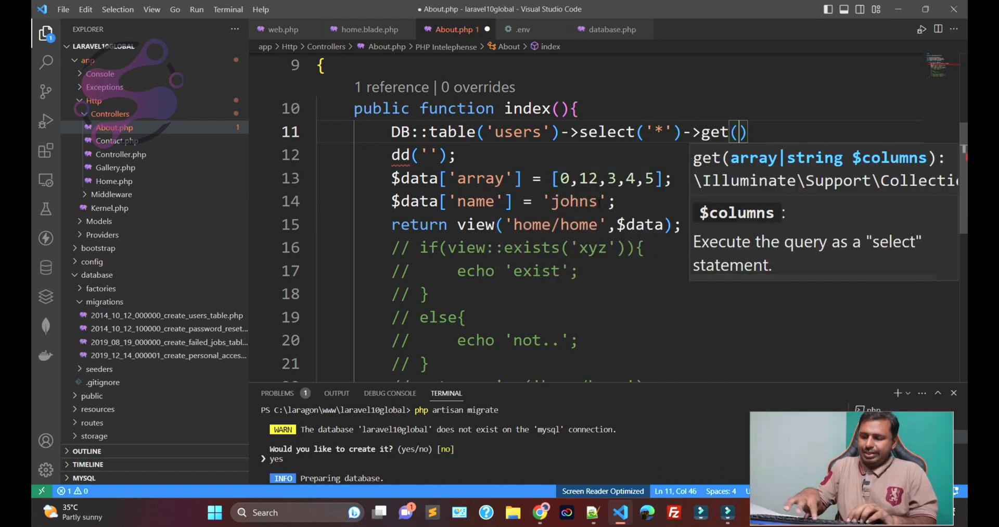
pyautogui.write('-')
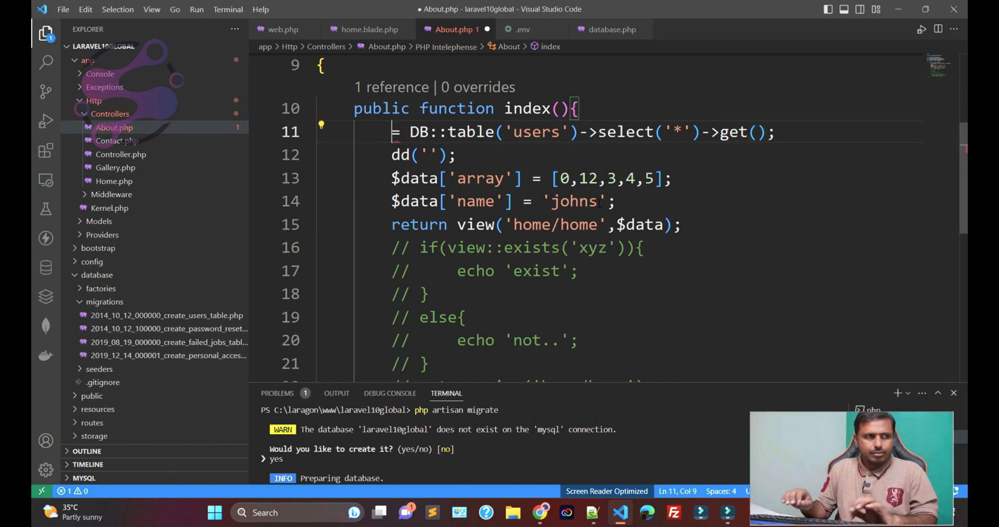
pyautogui.write('$uer')
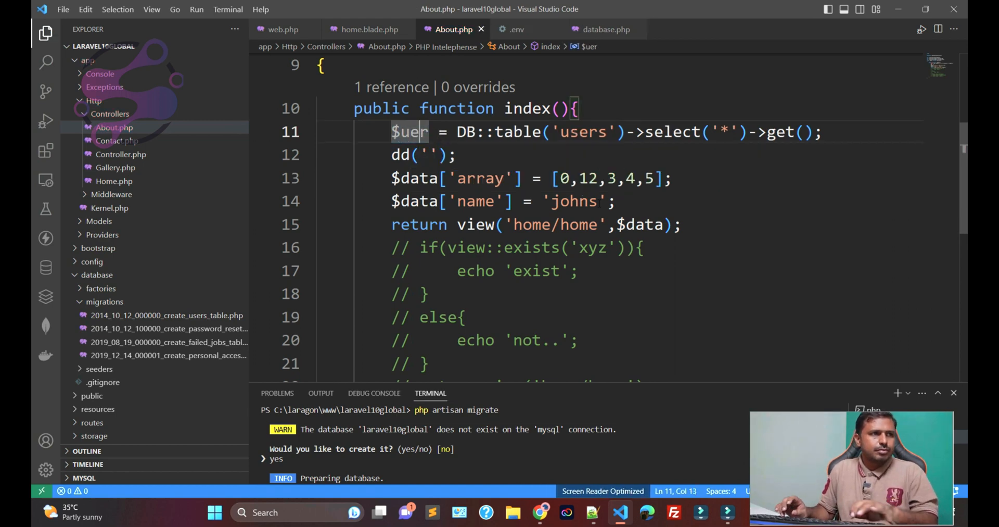
pyautogui.write('rs')
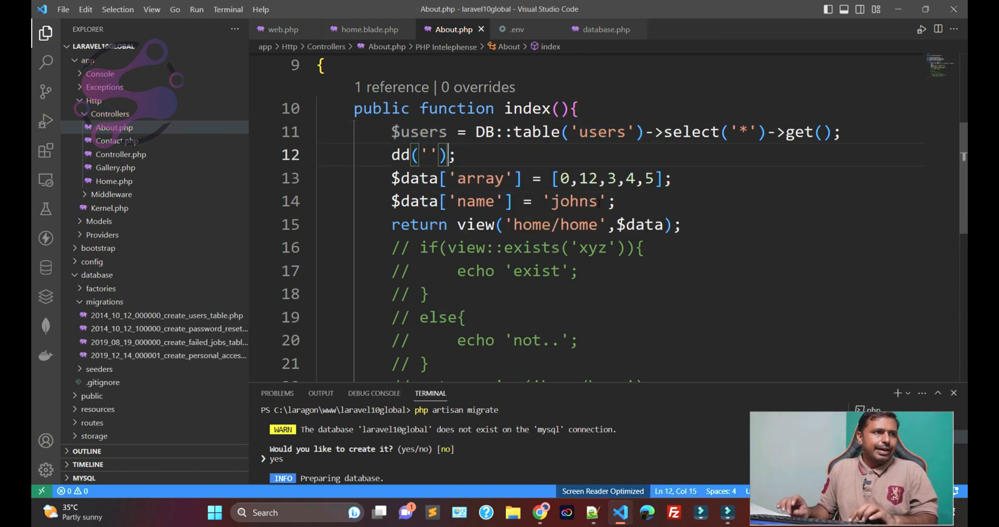
pyautogui.write('$users')
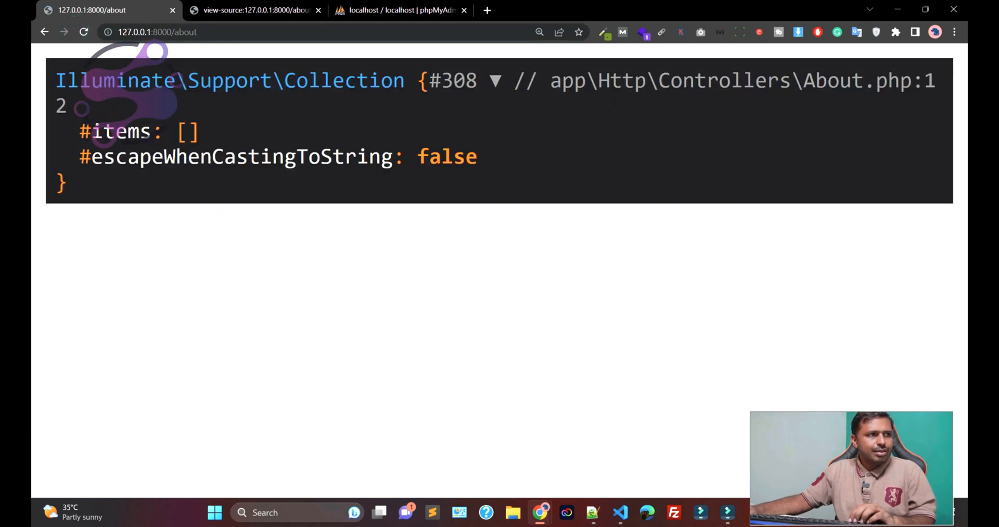
# Step: Inspect the about page dump's empty #items: [] users collection, then return to VS Code
pyautogui.doubleClick(121, 132)
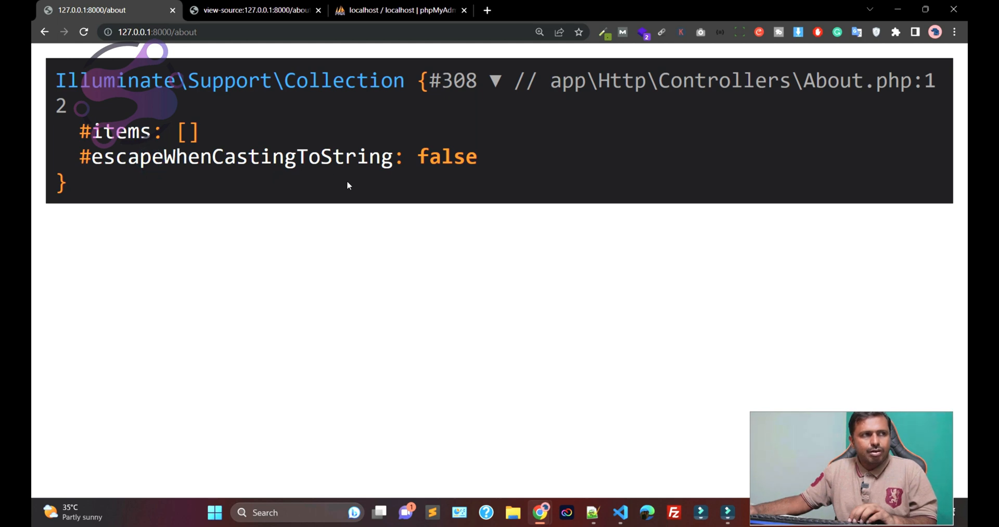
pyautogui.press('alt+tab')
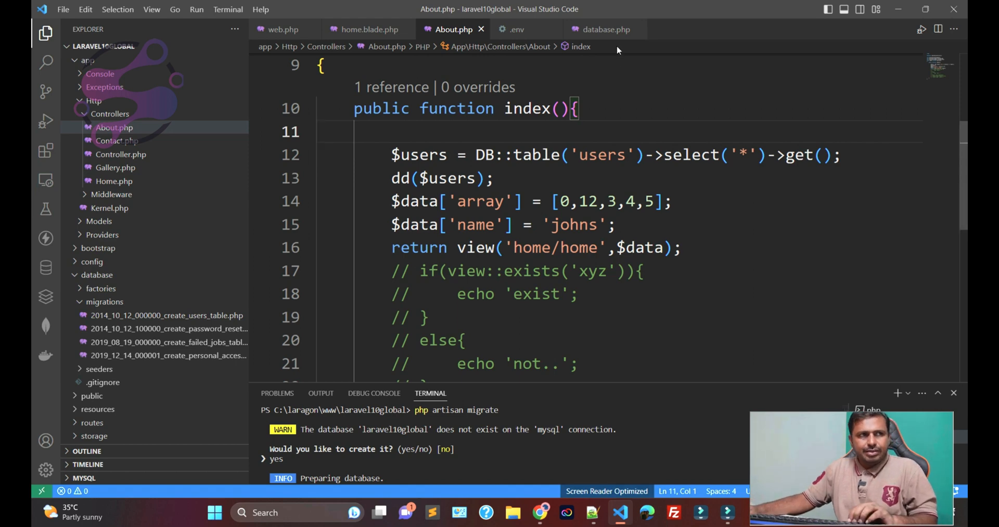
# Step: Switch to the .env tab showing DB_CONNECTION mysql and database laravel10global
pyautogui.click(514, 29)
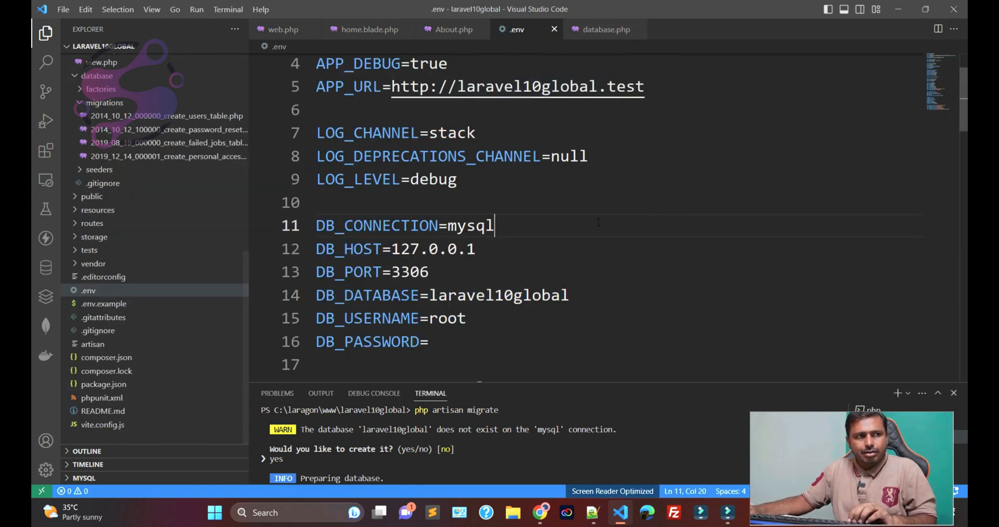